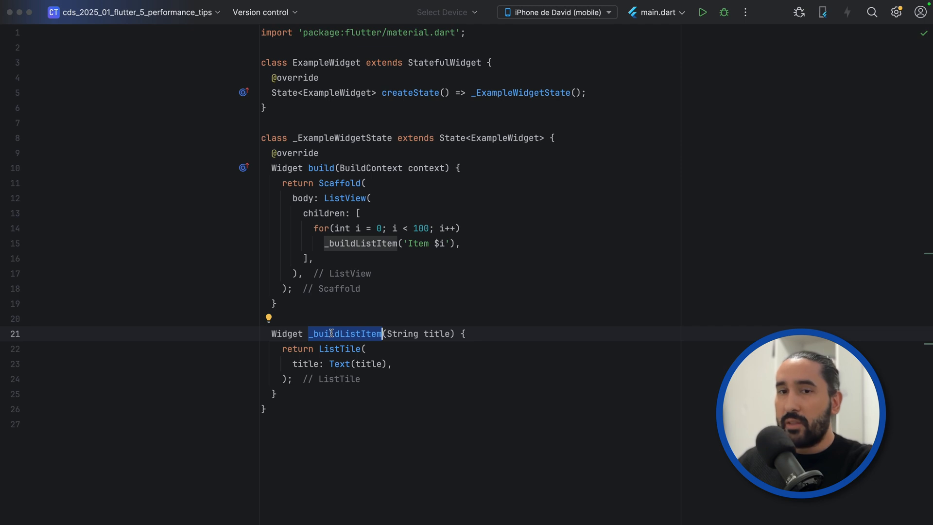
{"action": "mouse_move", "coordinate": [468, 248]}
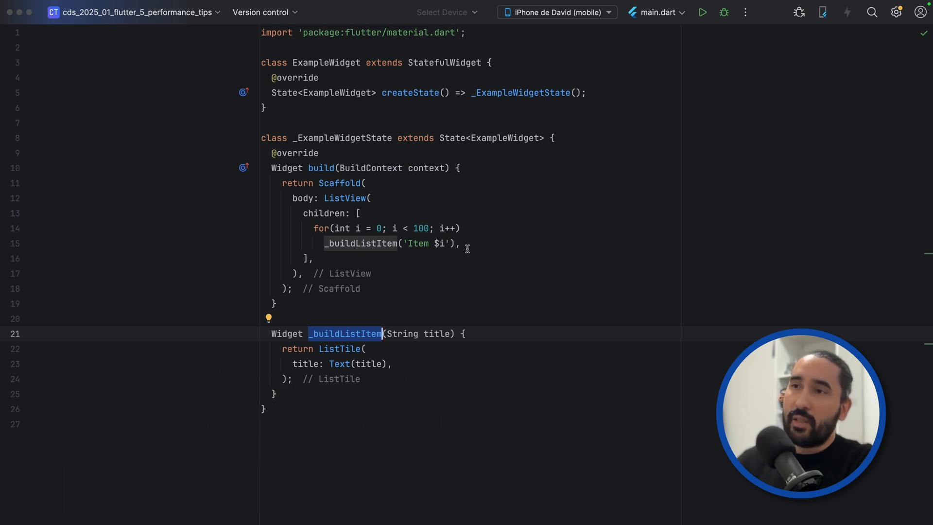
{"action": "mouse_move", "coordinate": [469, 245]}
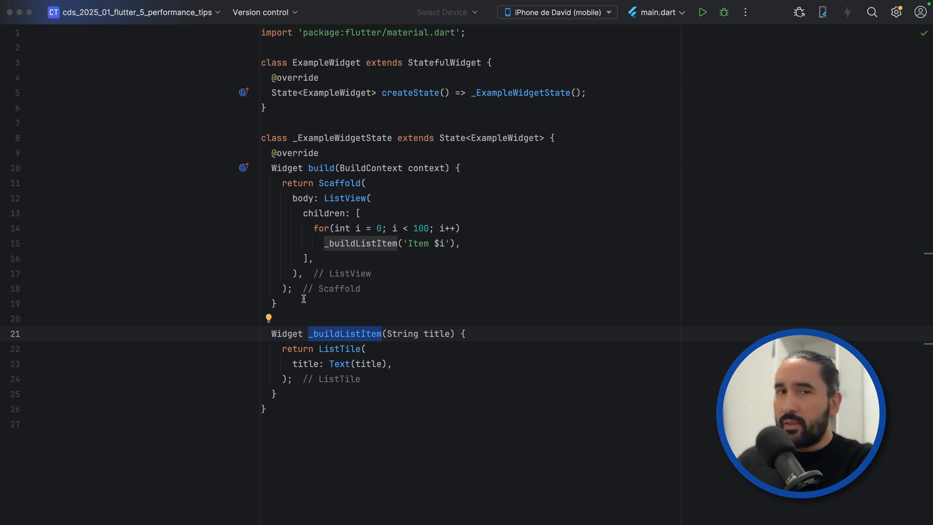
Write the _ListItem StatelessWidget with its title field and use _ListItem(title: 'Item $i') in the loop
{"action": "type", "text": "class _ListItem extends StatelessWidget {"}
{"action": "type", "text": "final String"}
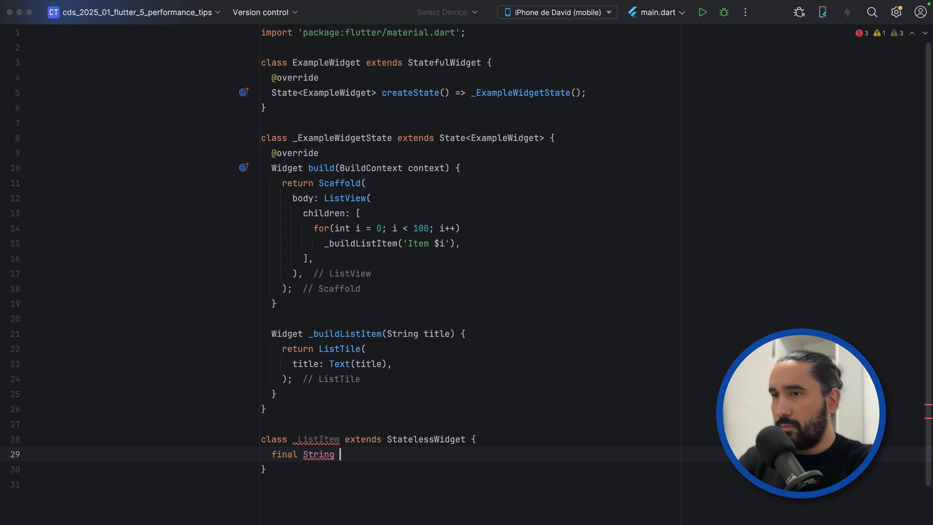
{"action": "type", "text": "title;"}
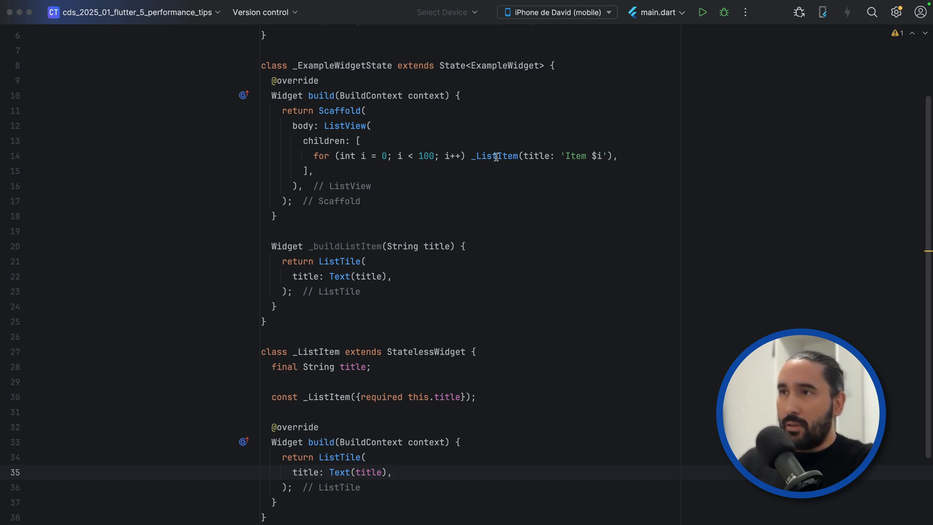
{"action": "double_click", "coordinate": [493, 155]}
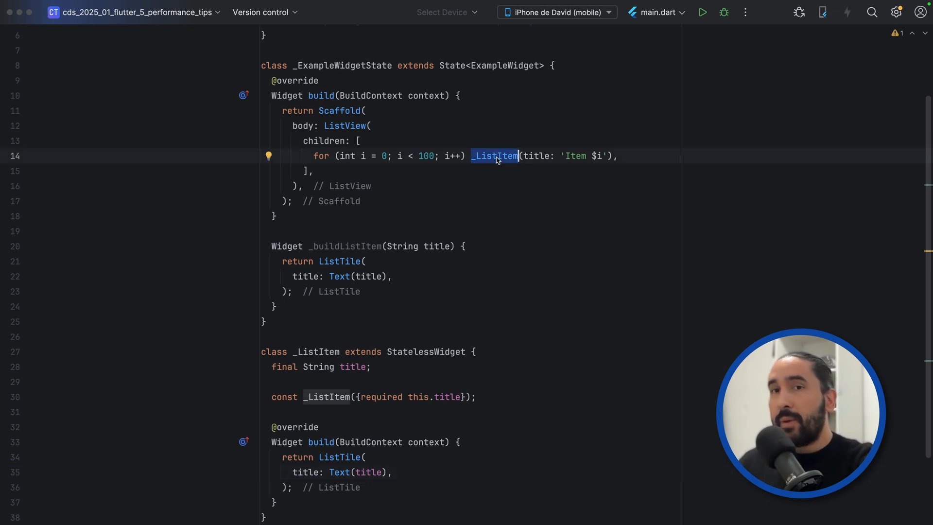
{"action": "scroll", "scroll_direction": "up", "scroll_amount": 3}
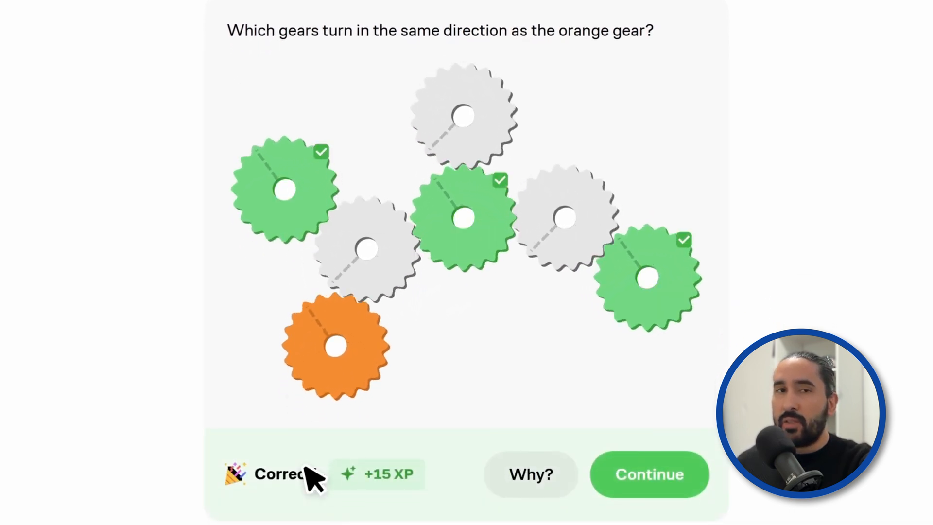
Answer the gear puzzle and scroll through the catalog to the De Morgan's lesson
{"action": "left_click", "coordinate": [650, 474]}
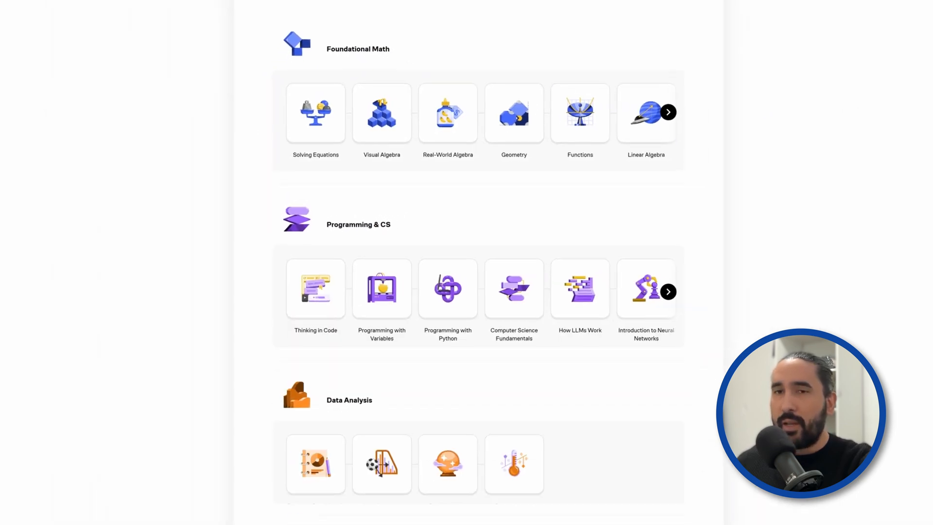
{"action": "scroll", "scroll_direction": "down", "scroll_amount": 3}
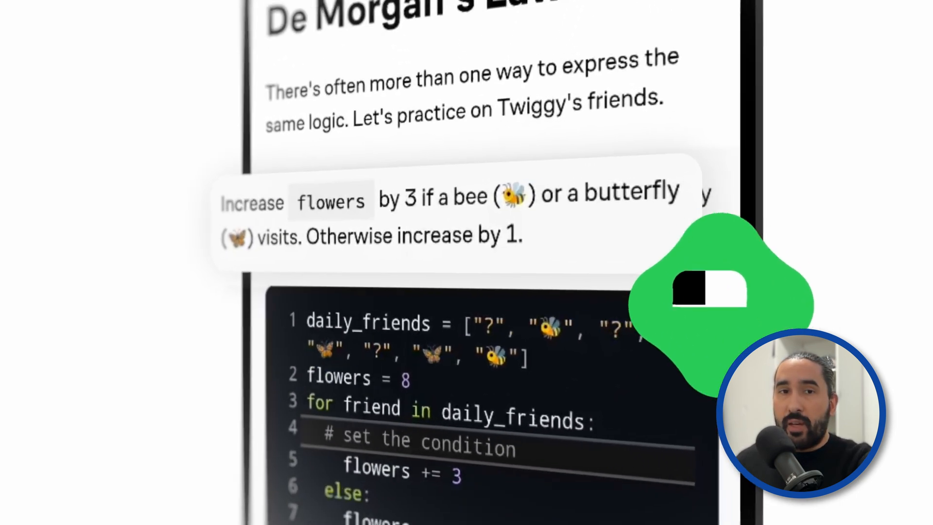
{"action": "scroll", "scroll_direction": "down", "scroll_amount": 3}
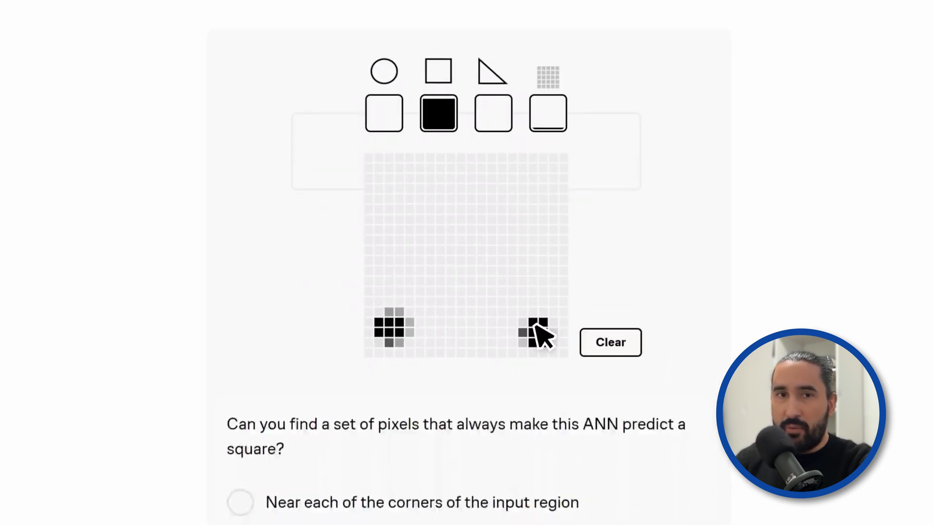
Choose an answer for the ANN pixel question and move on to the while-loop deliveries puzzle
{"action": "scroll", "scroll_direction": "down", "scroll_amount": 3}
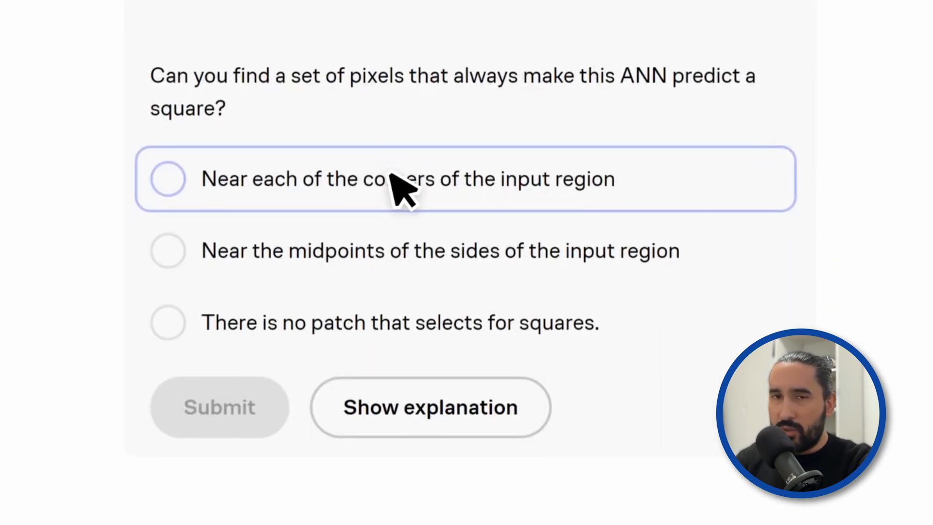
{"action": "left_click", "coordinate": [219, 407]}
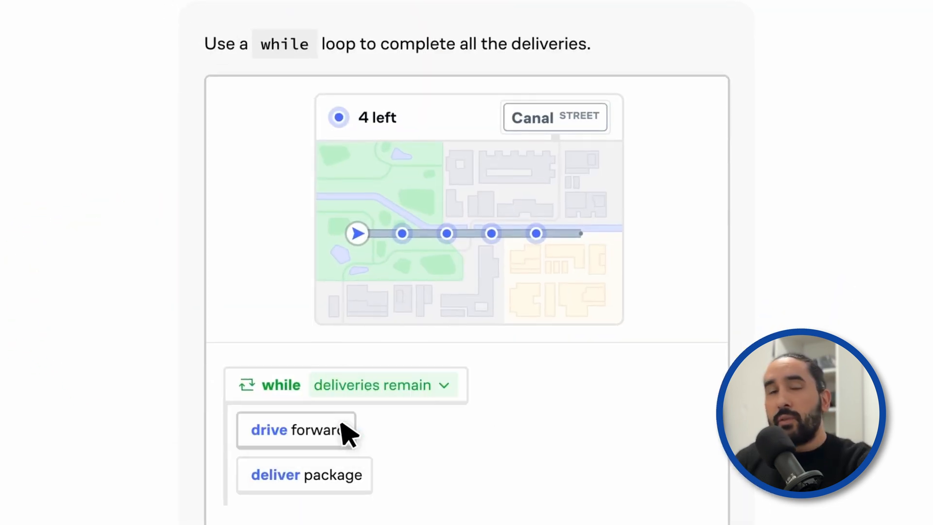
{"action": "scroll", "scroll_direction": "down", "scroll_amount": 3}
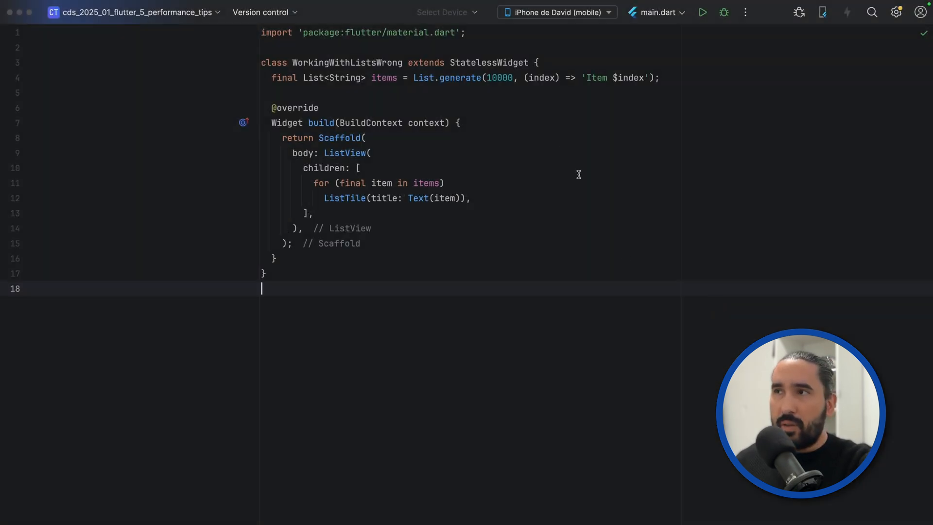
{"action": "double_click", "coordinate": [500, 78]}
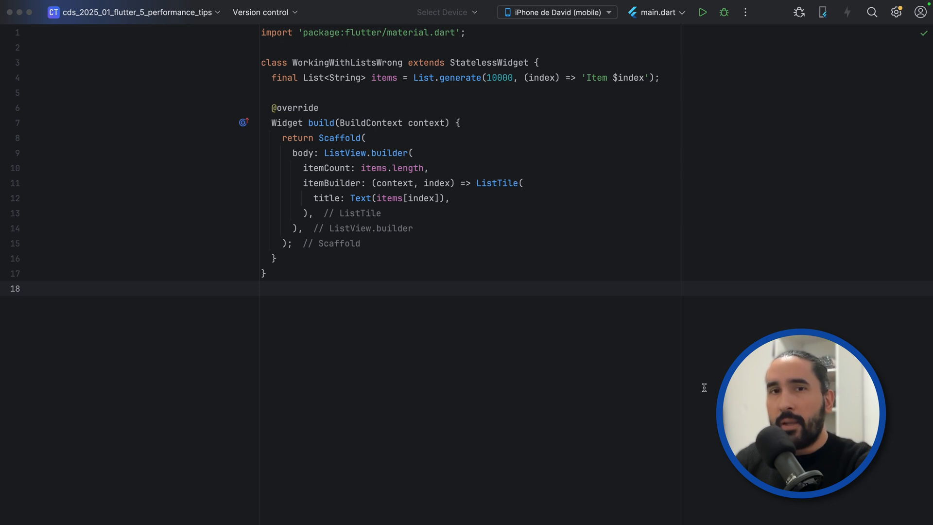
{"action": "left_click", "coordinate": [260, 289]}
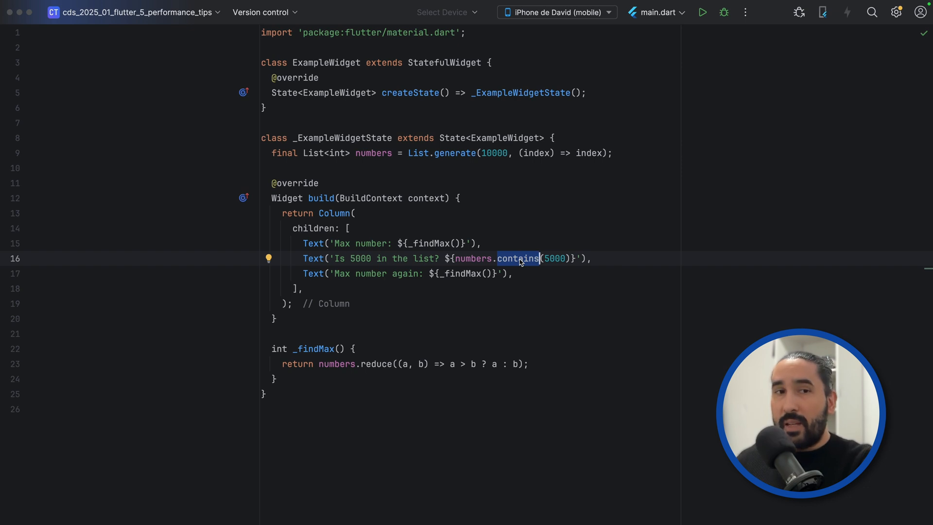
{"action": "mouse_move", "coordinate": [536, 282]}
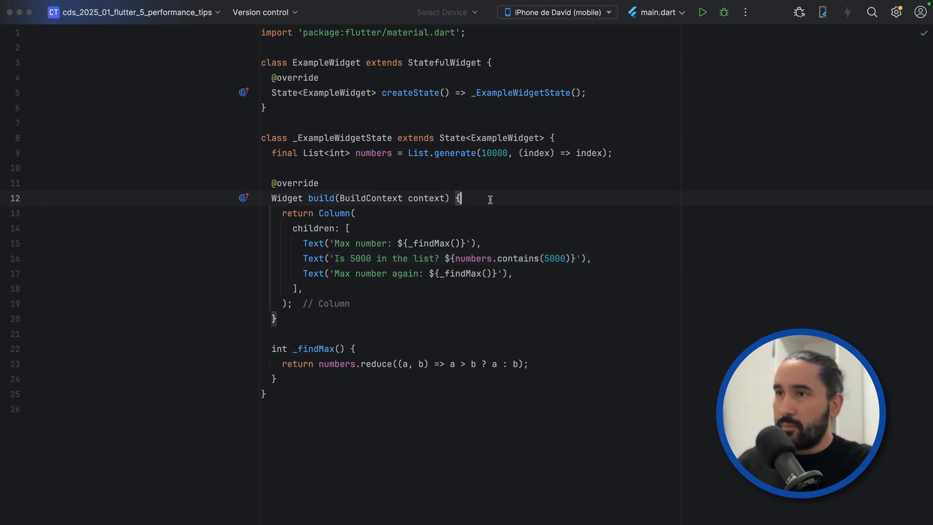
Compute maxNumber and containsNumber once in build and use them in the Column's Texts
{"action": "type", "text": "final maxNumber = _findMax();"}
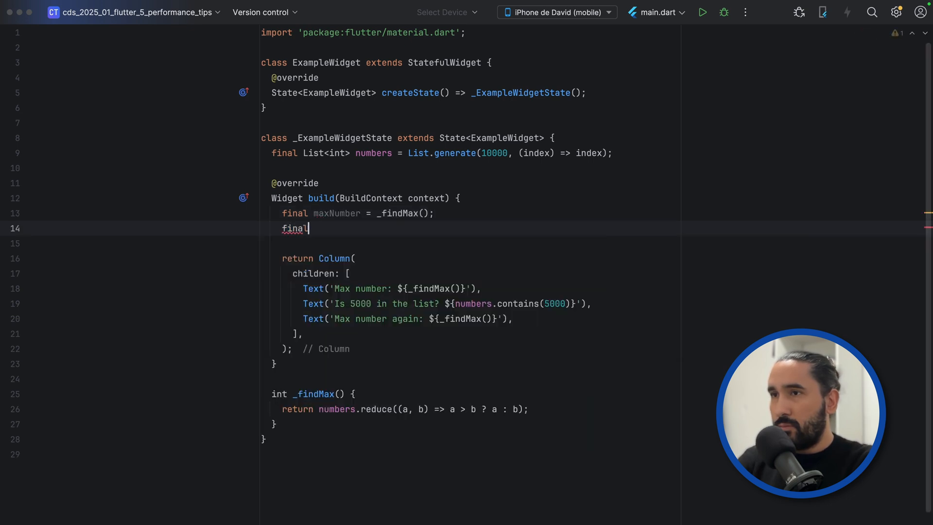
{"action": "type", "text": "containsNumber = numbers.contains(5000);"}
{"action": "left_click", "coordinate": [470, 289]}
{"action": "type", "text": "maxNumber"}
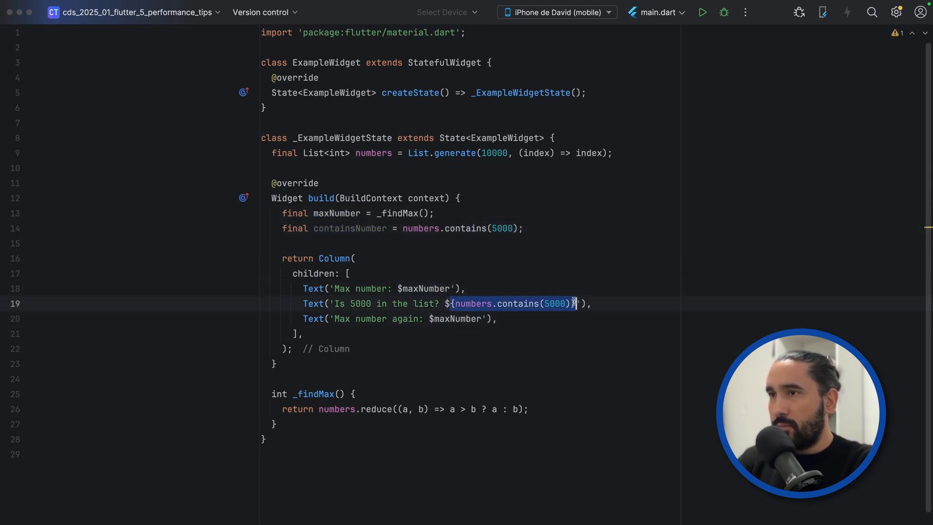
{"action": "type", "text": "containsNumber"}
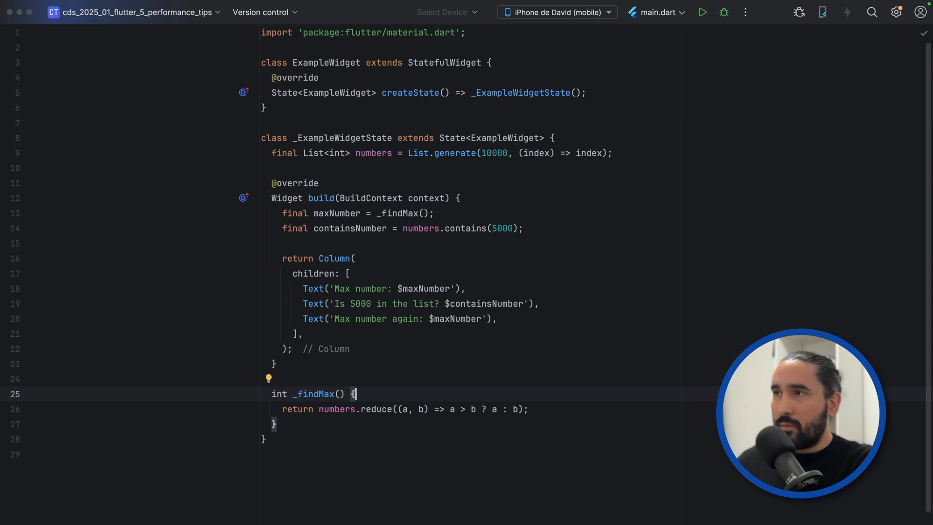
Declare late final int _maxNumber and bool _containsNumber, assigned once in initState
{"action": "left_click", "coordinate": [610, 152]}
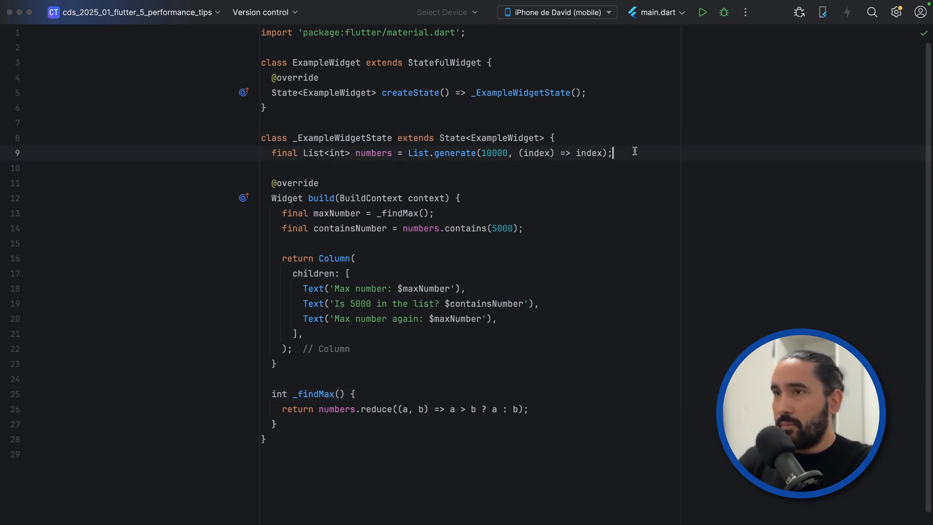
{"action": "type", "text": "late final _"}
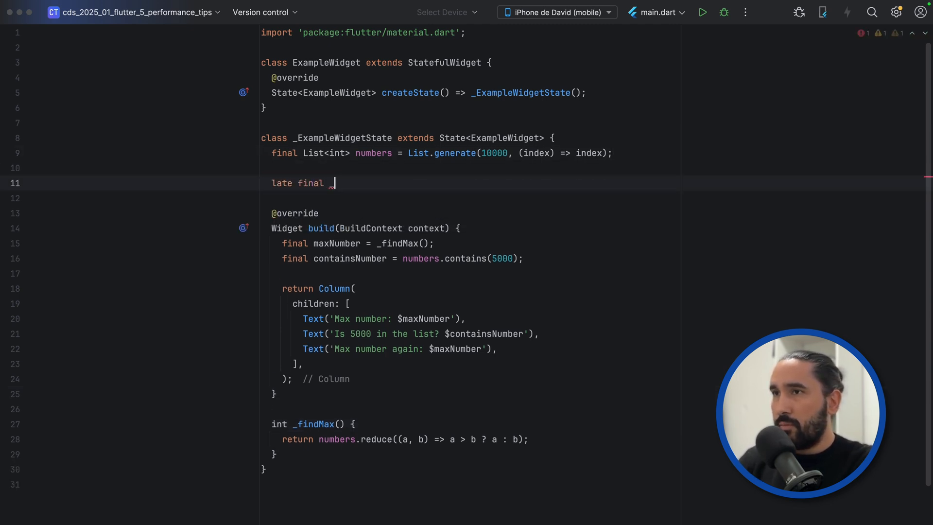
{"action": "type", "text": "int _maxNumber;"}
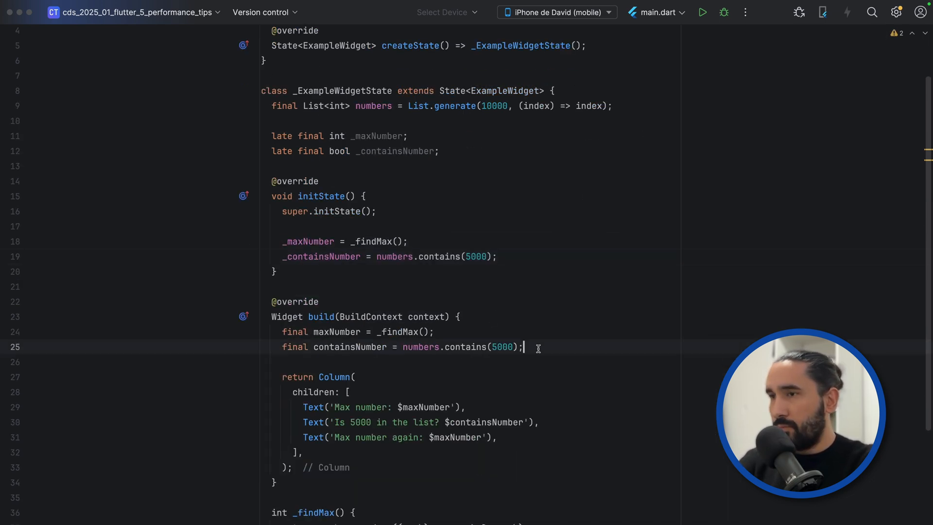
{"action": "type", "text": "_ma"}
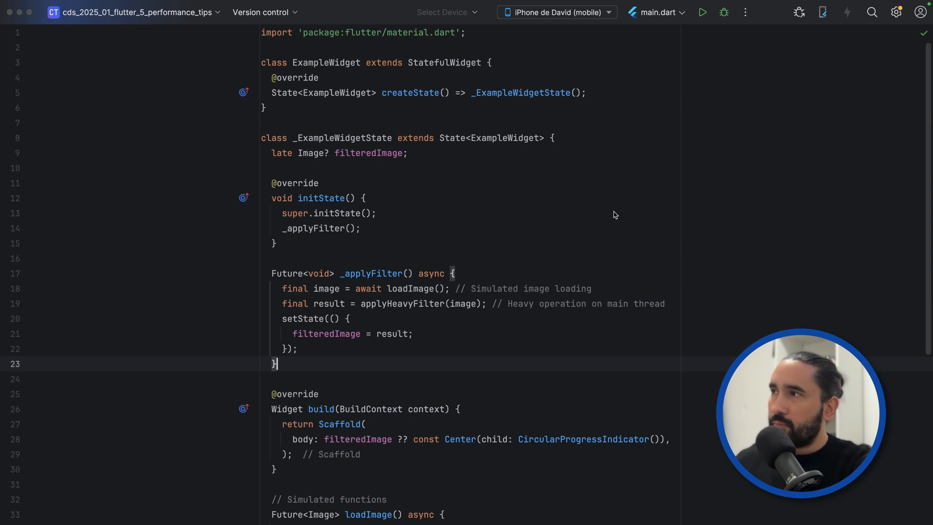
{"action": "mouse_move", "coordinate": [926, 81]}
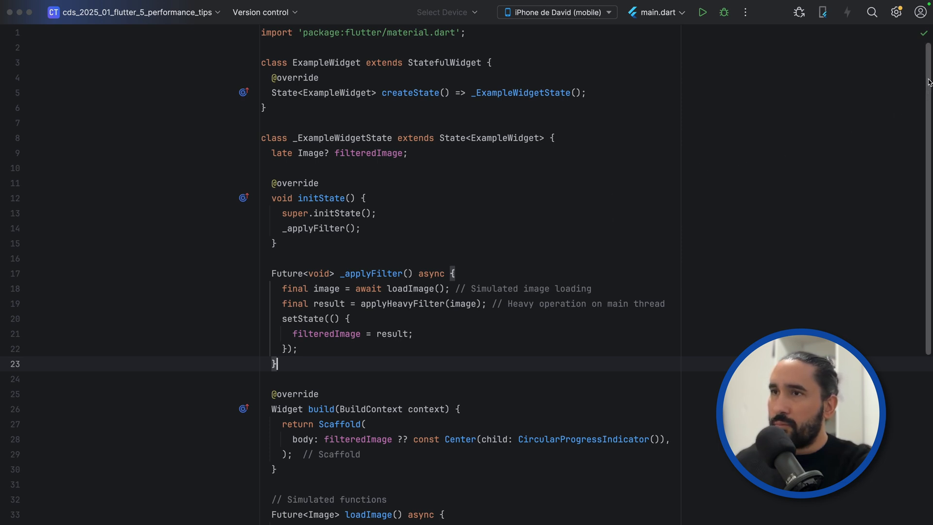
{"action": "scroll", "scroll_direction": "down", "scroll_amount": 3}
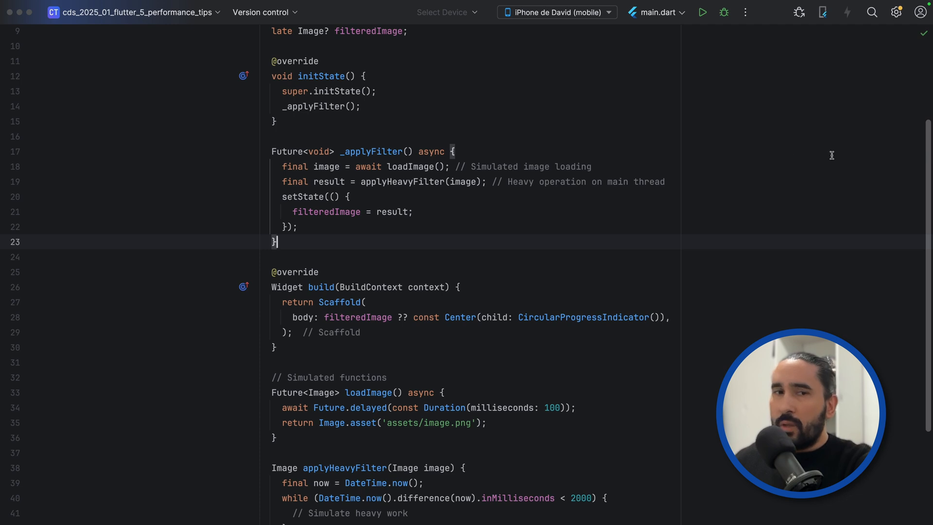
{"action": "mouse_move", "coordinate": [385, 144]}
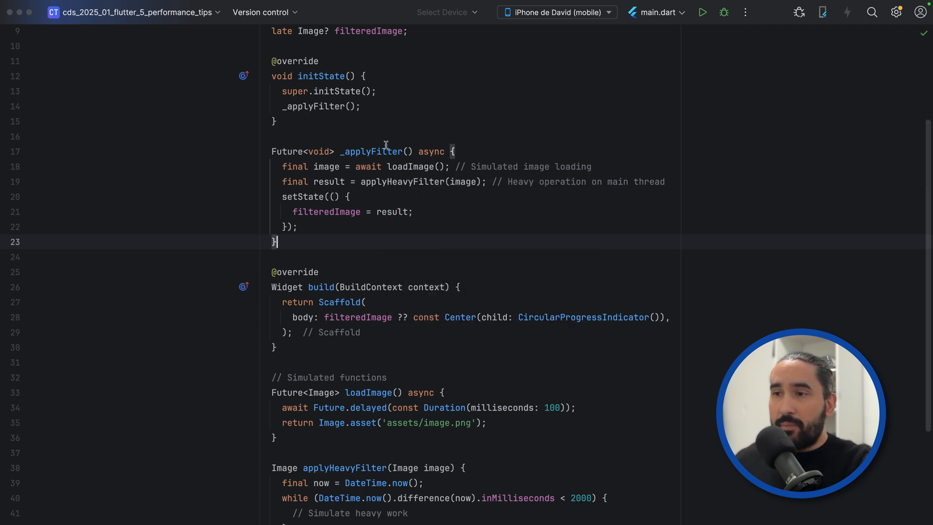
{"action": "scroll", "scroll_direction": "down", "scroll_amount": 3}
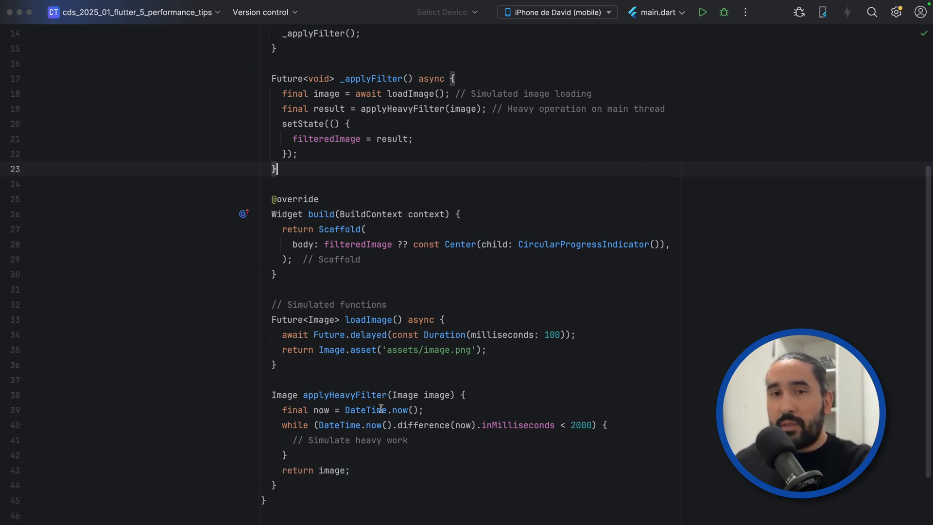
{"action": "double_click", "coordinate": [344, 395]}
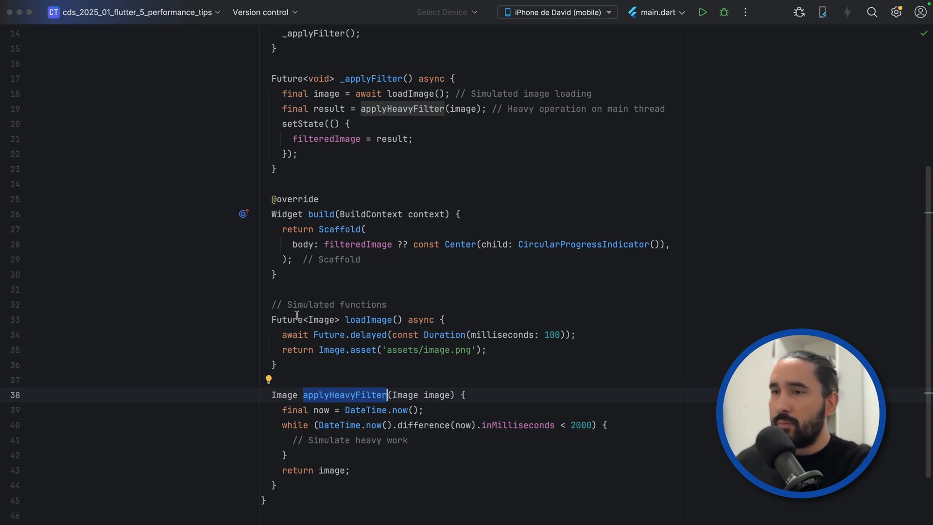
Make applyHeavyFilter a top-level function taking String assetPath and returning Image.asset(assetPath)
{"action": "scroll", "scroll_direction": "down", "scroll_amount": 3}
{"action": "type", "text": ".a"}
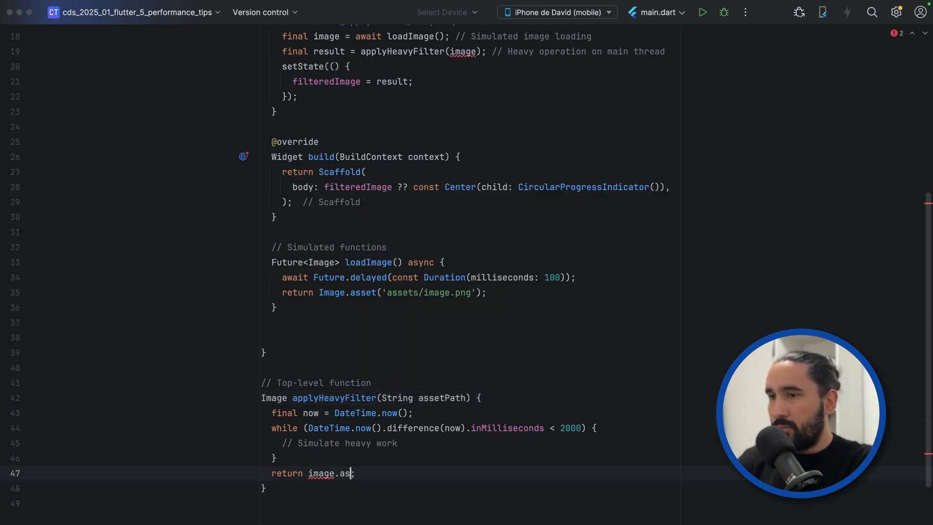
{"action": "type", "text": "set()"}
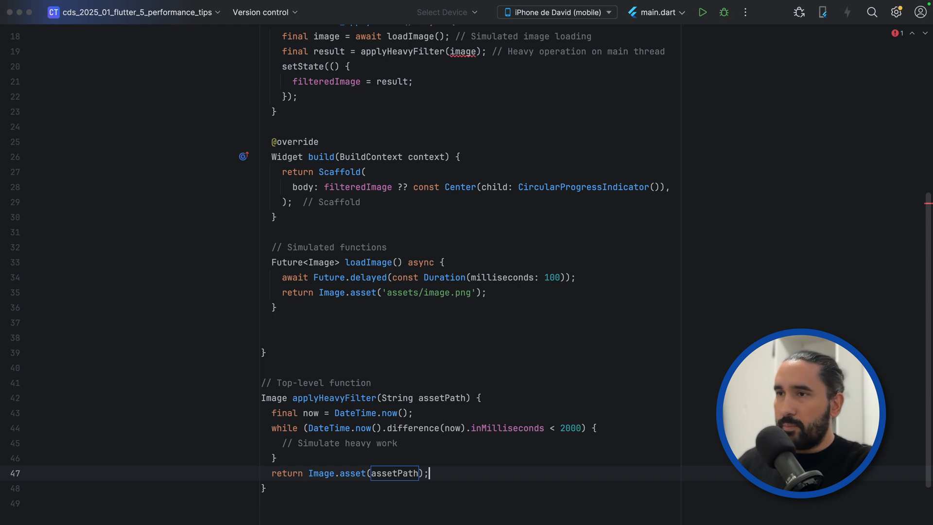
{"action": "scroll", "scroll_direction": "up", "scroll_amount": 3}
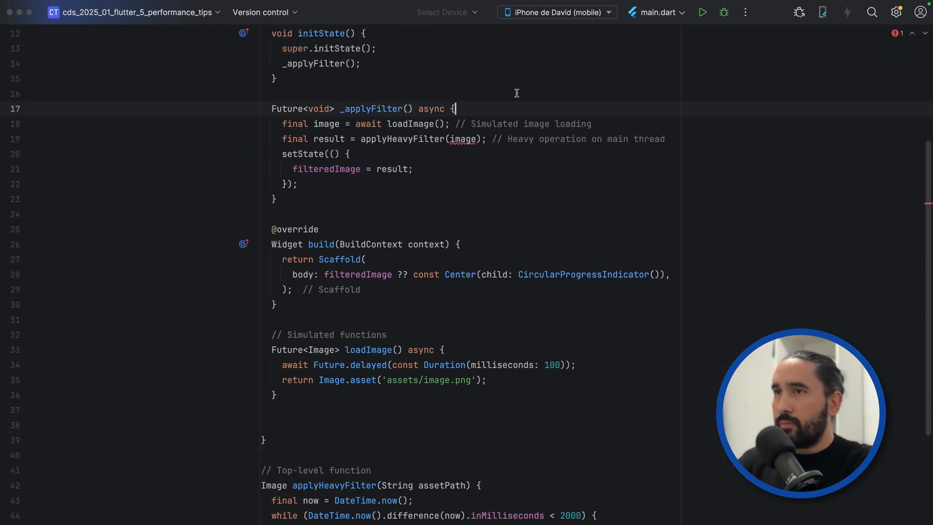
Have _applyFilter await compute(applyHeavyFilter, 'assets/image.png') instead of the direct load and filter
{"action": "type", "text": "compute"}
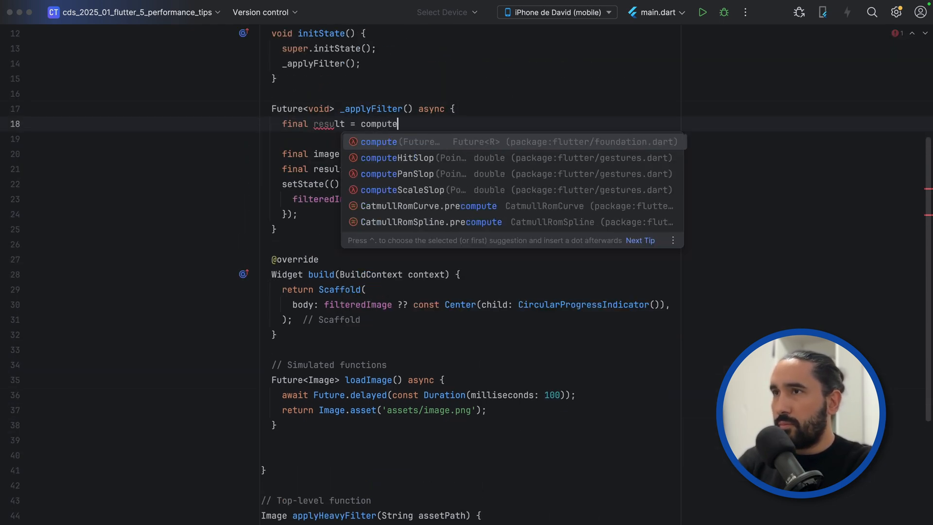
{"action": "left_click", "coordinate": [378, 142]}
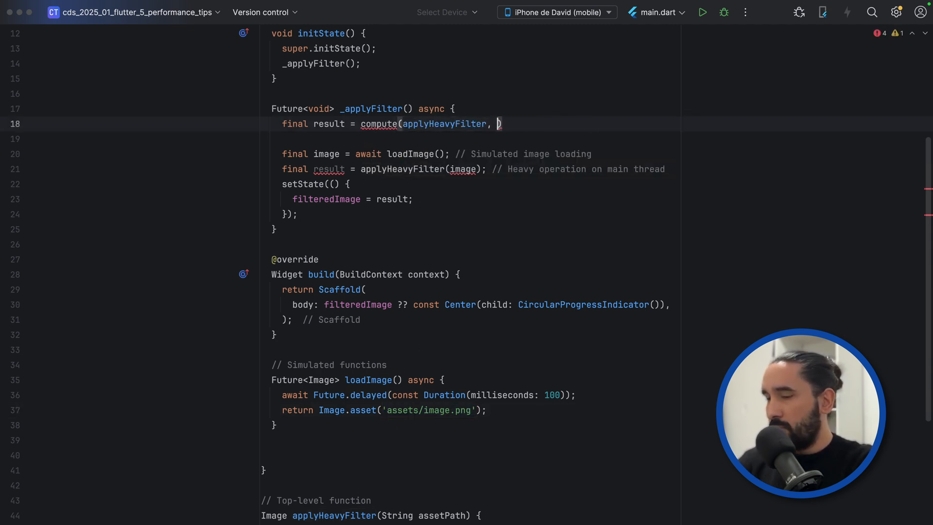
{"action": "type", "text": "'assets/image.png');"}
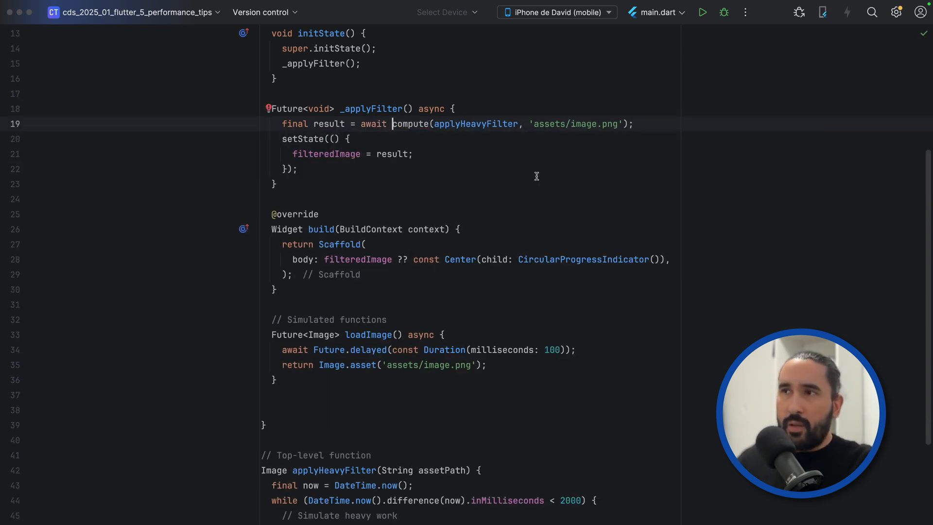
{"action": "mouse_move", "coordinate": [504, 177]}
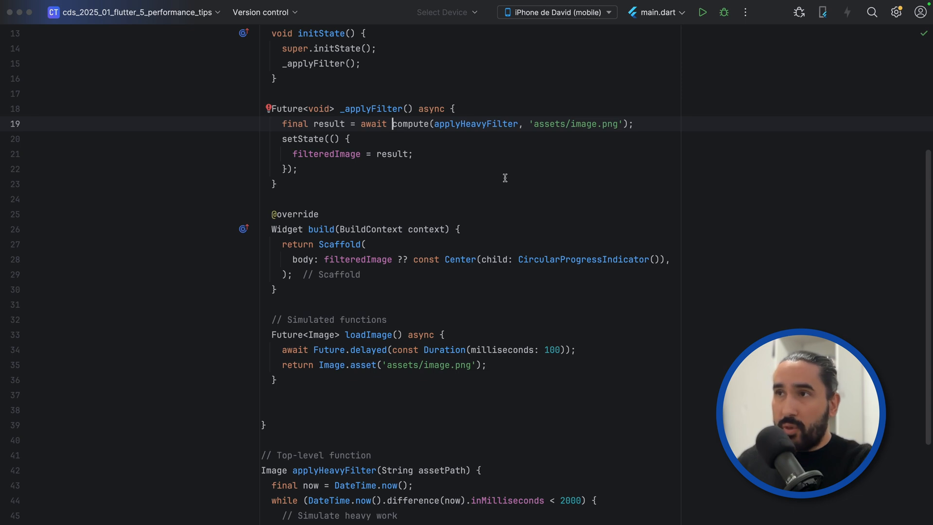